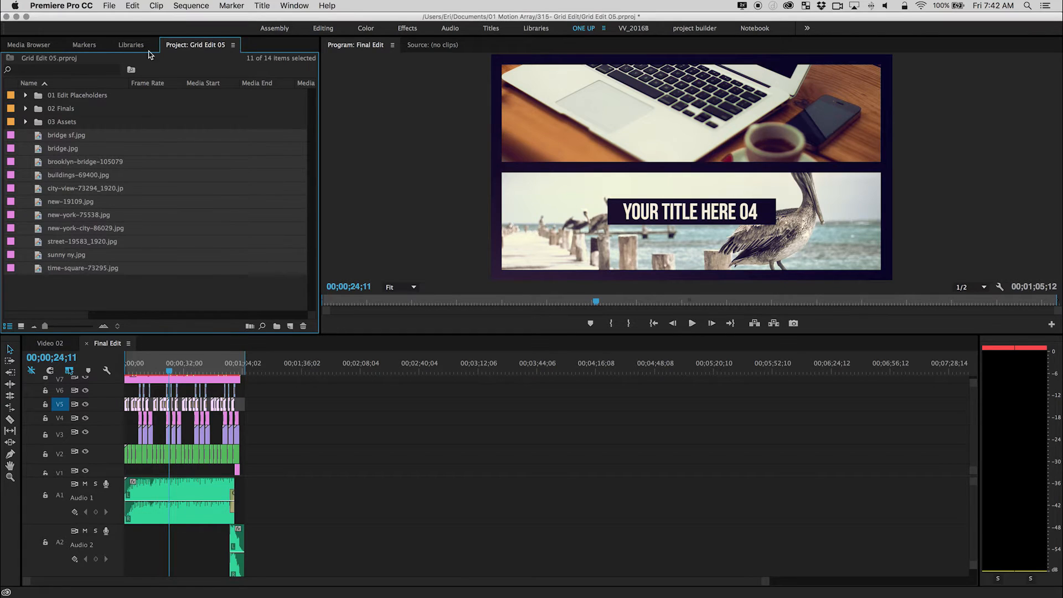
# - Bring up Project Manager from the File menu, previewing a couple of points in the edit
pyautogui.click(108, 6)
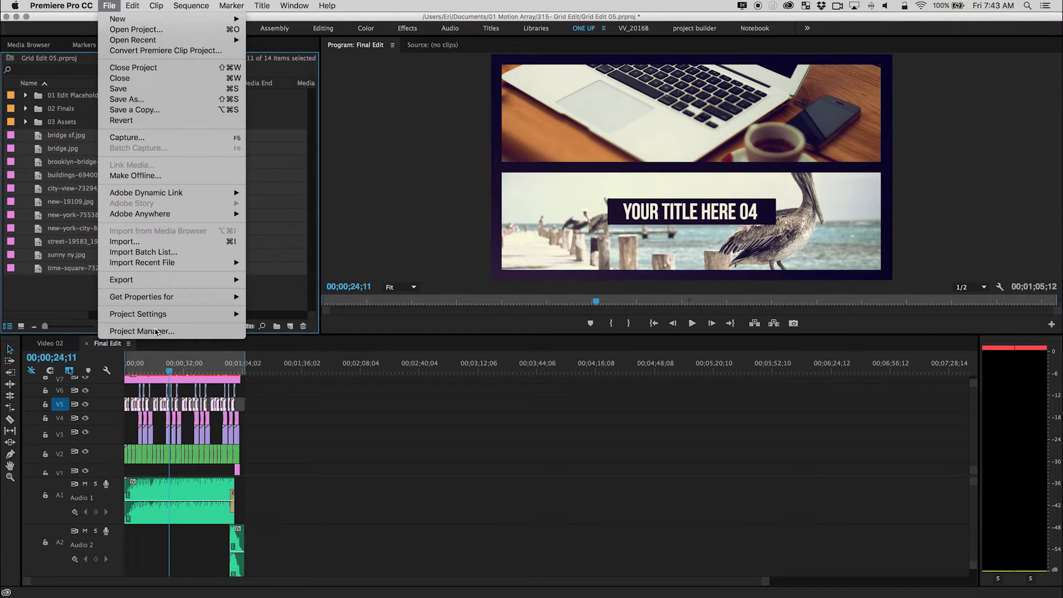
pyautogui.click(142, 331)
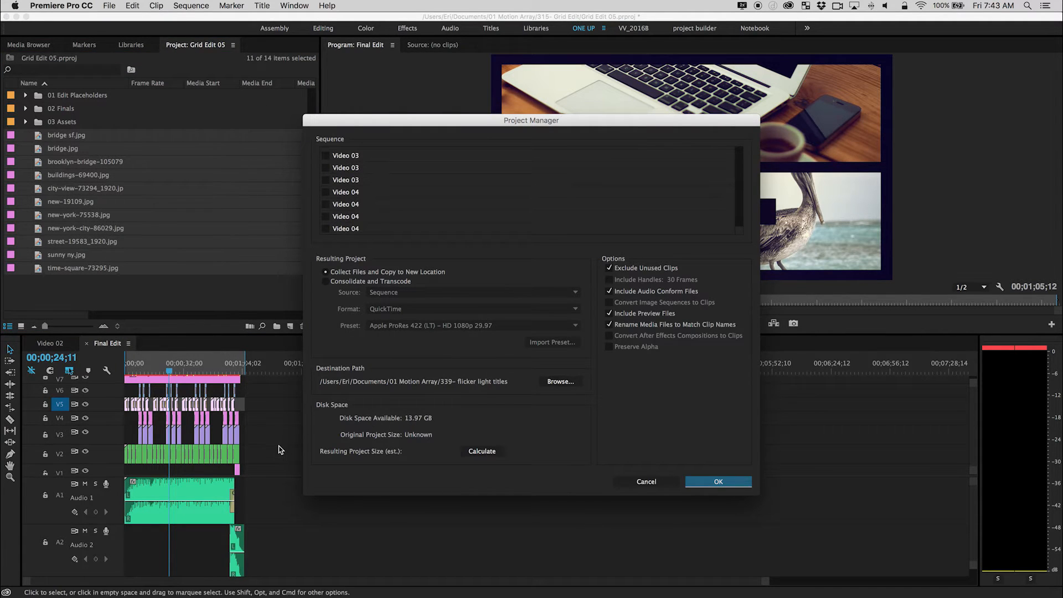
pyautogui.moveTo(332, 462)
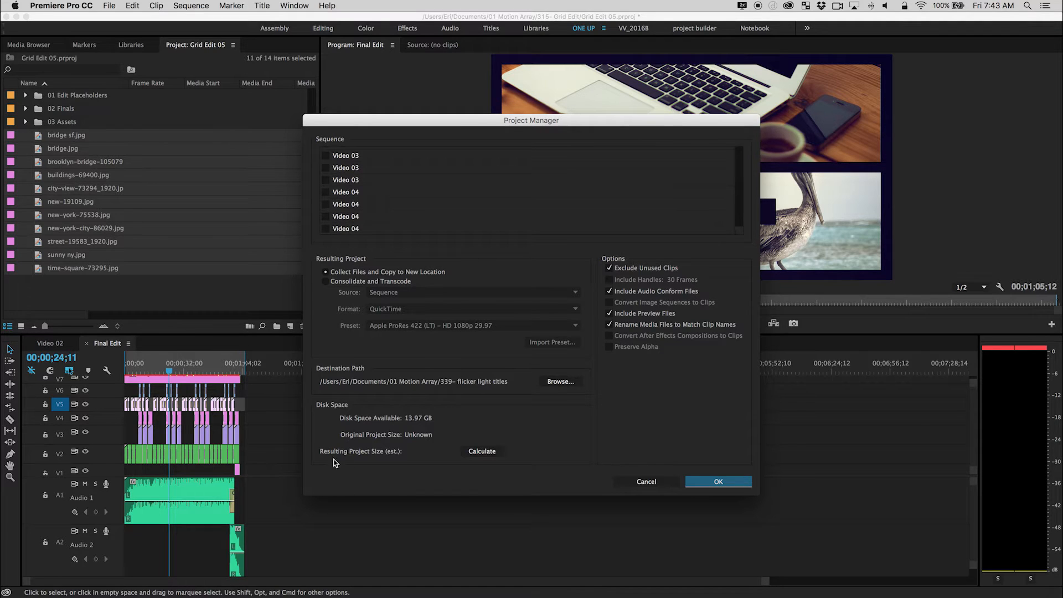
pyautogui.moveTo(323, 482)
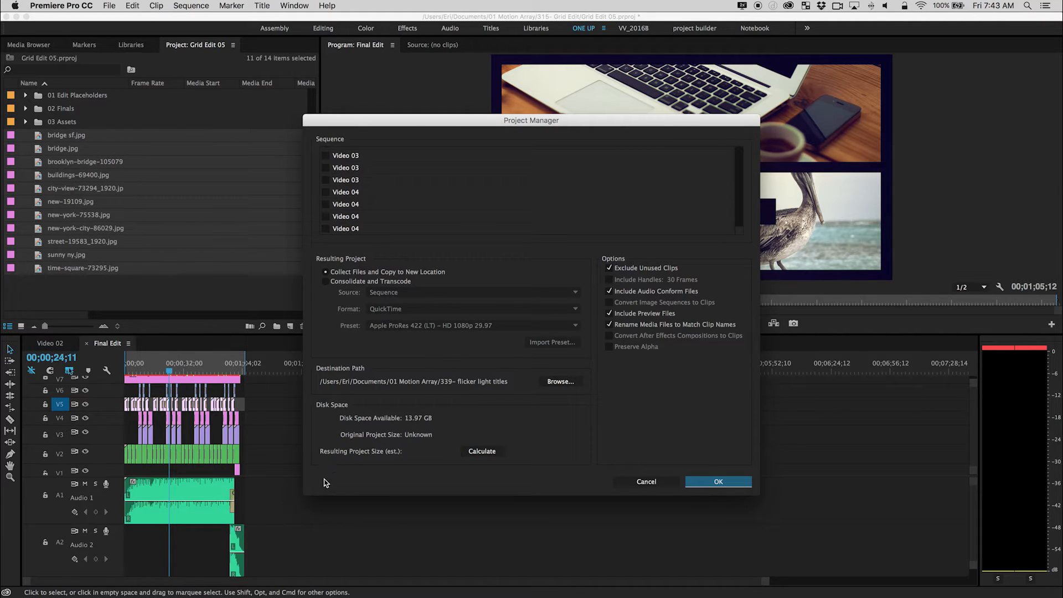
pyautogui.moveTo(359, 506)
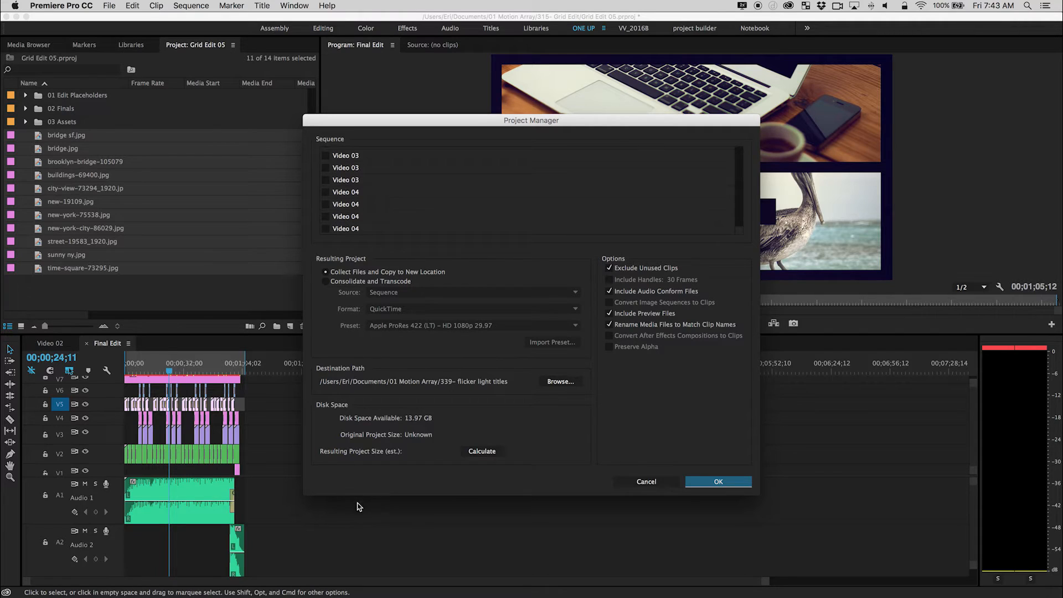
pyautogui.moveTo(571, 434)
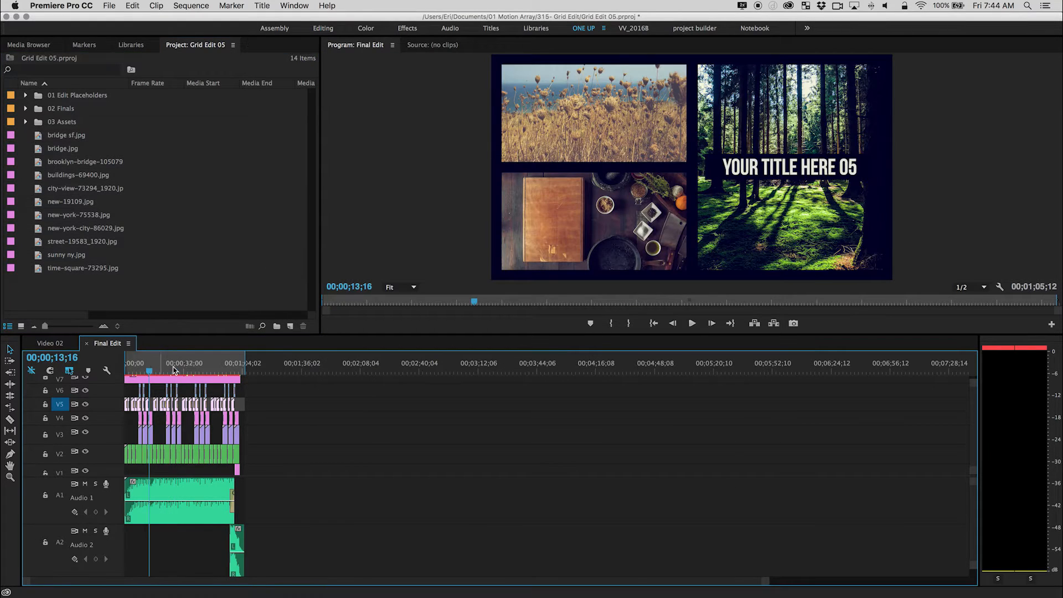
pyautogui.click(139, 363)
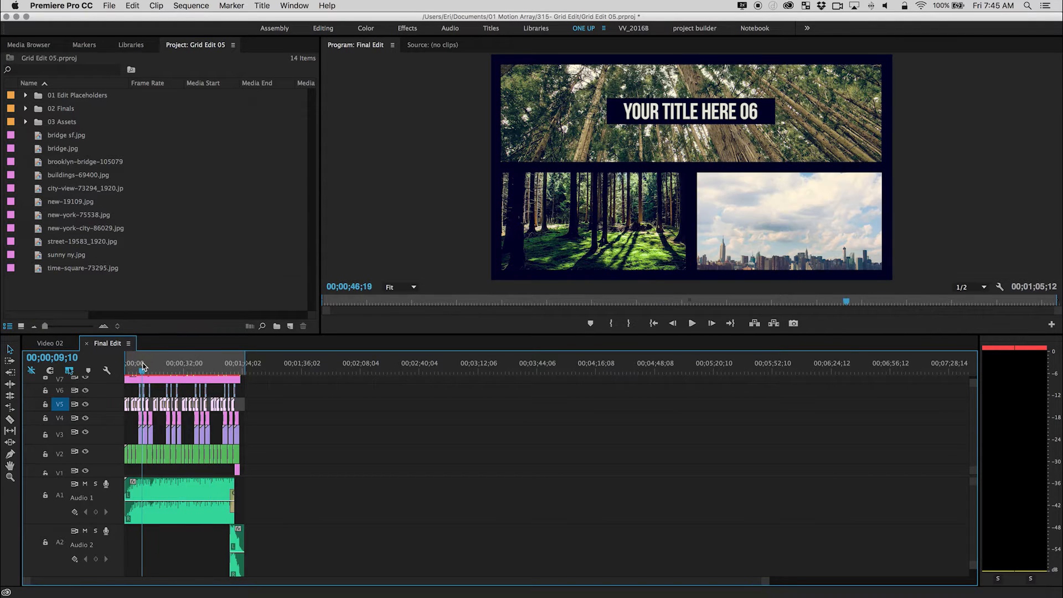
pyautogui.click(176, 362)
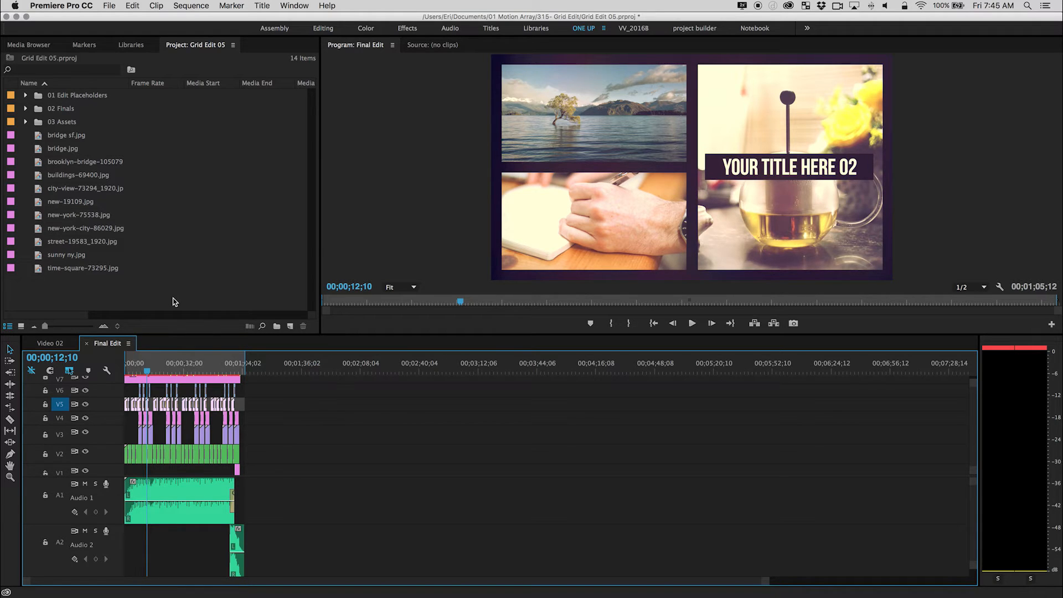
pyautogui.moveTo(76, 300)
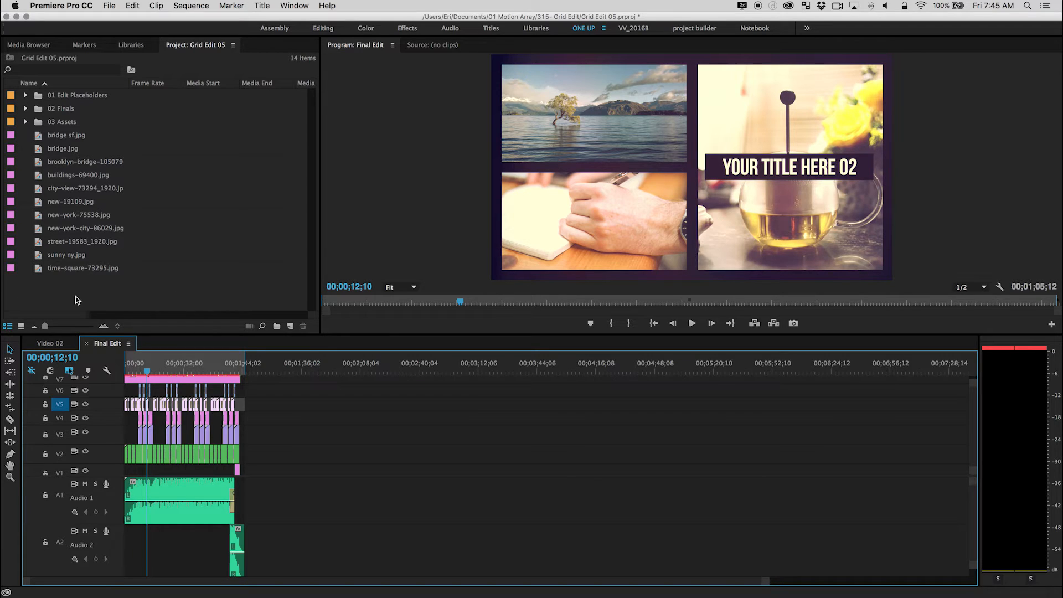
# - Include all seven sequences (Final Edit and six Shots) and set the archive destination to Desktop
pyautogui.click(109, 6)
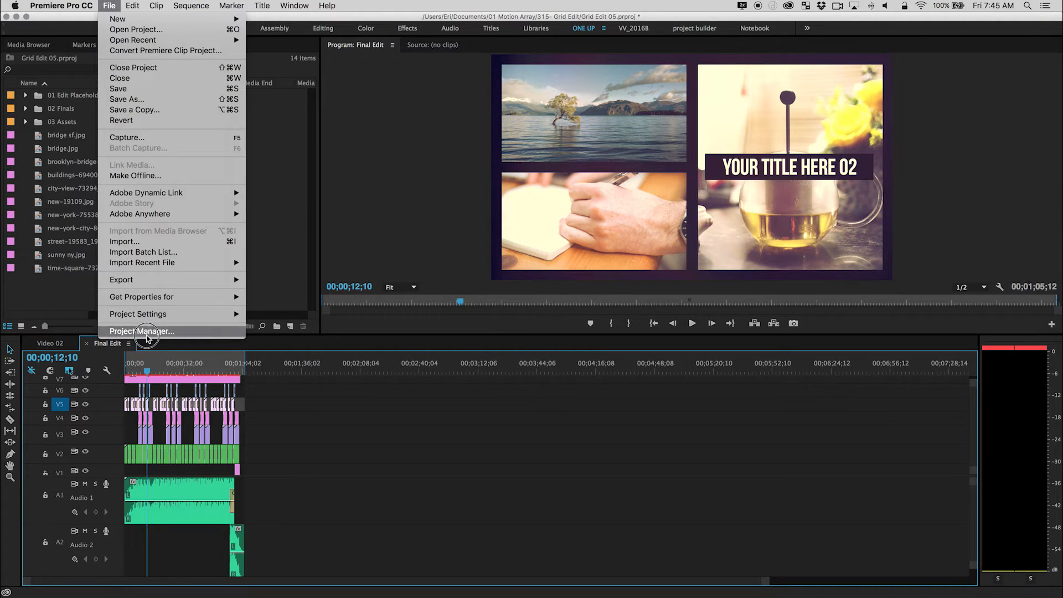
pyautogui.click(142, 331)
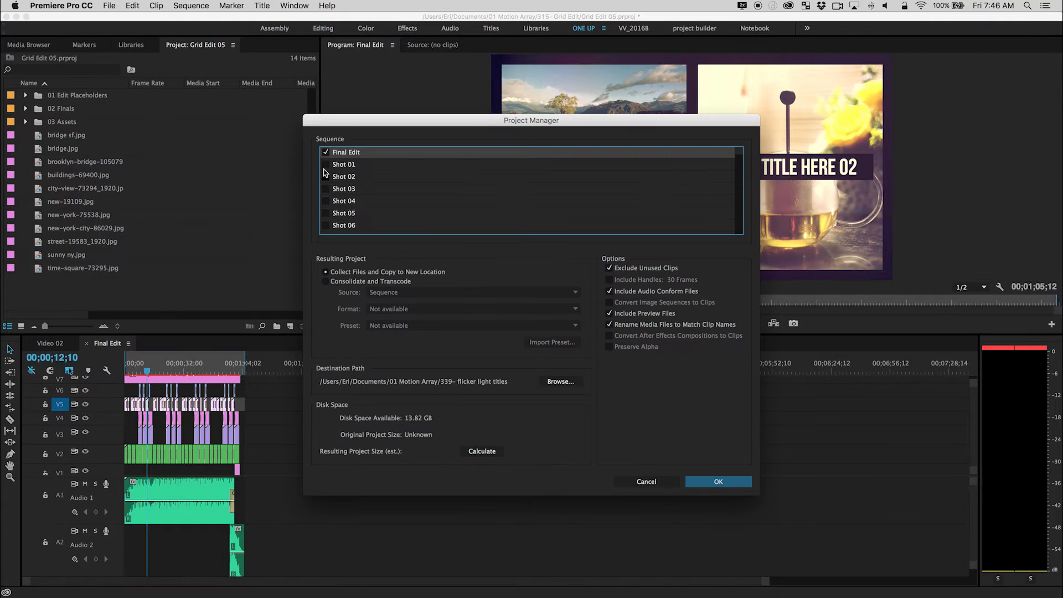
pyautogui.moveTo(347, 156)
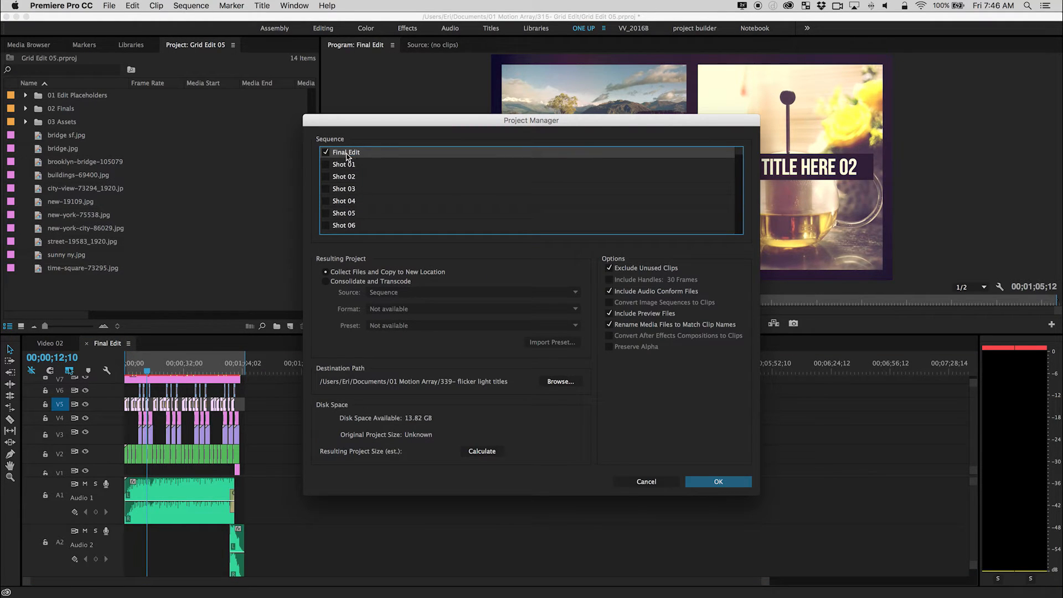
pyautogui.moveTo(328, 169)
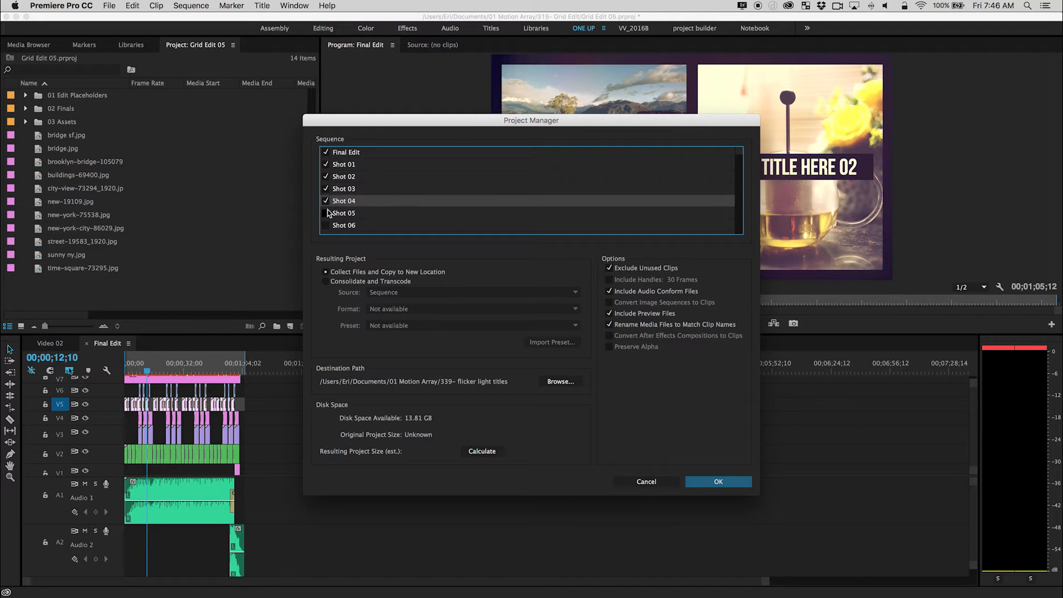
pyautogui.click(326, 226)
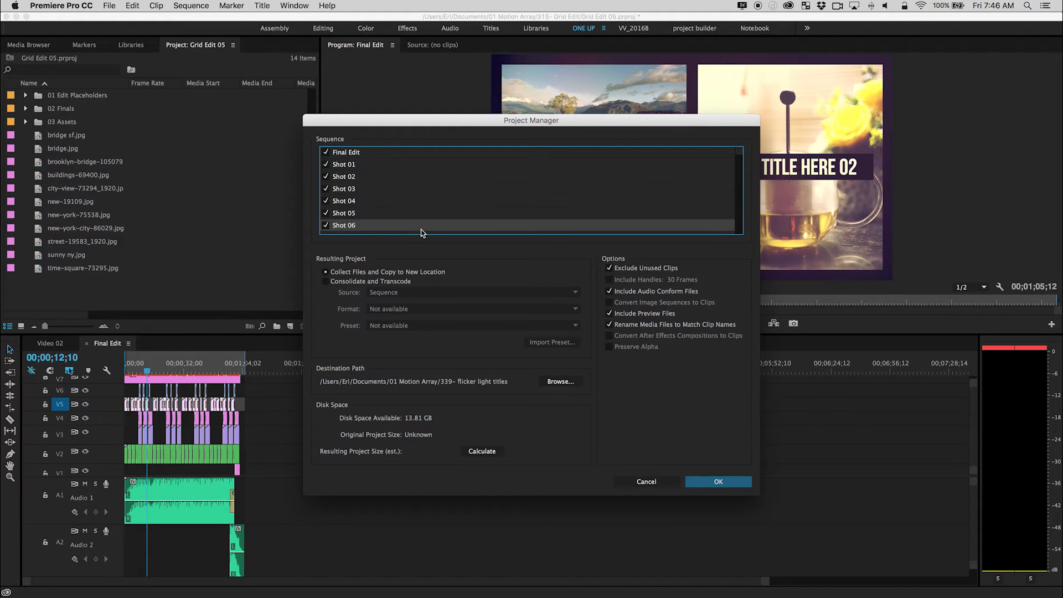
pyautogui.moveTo(461, 288)
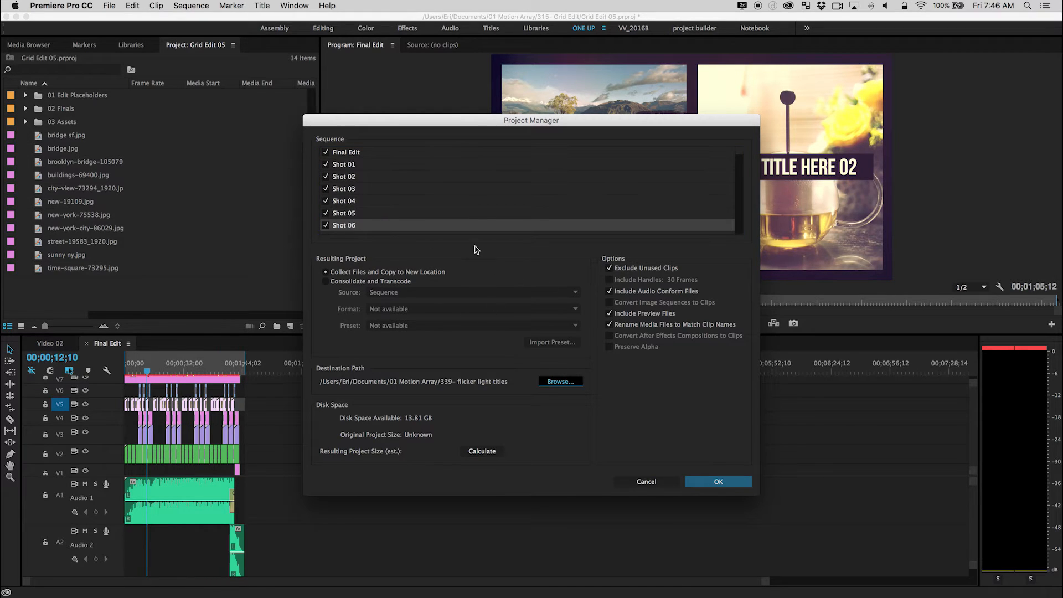
pyautogui.click(560, 380)
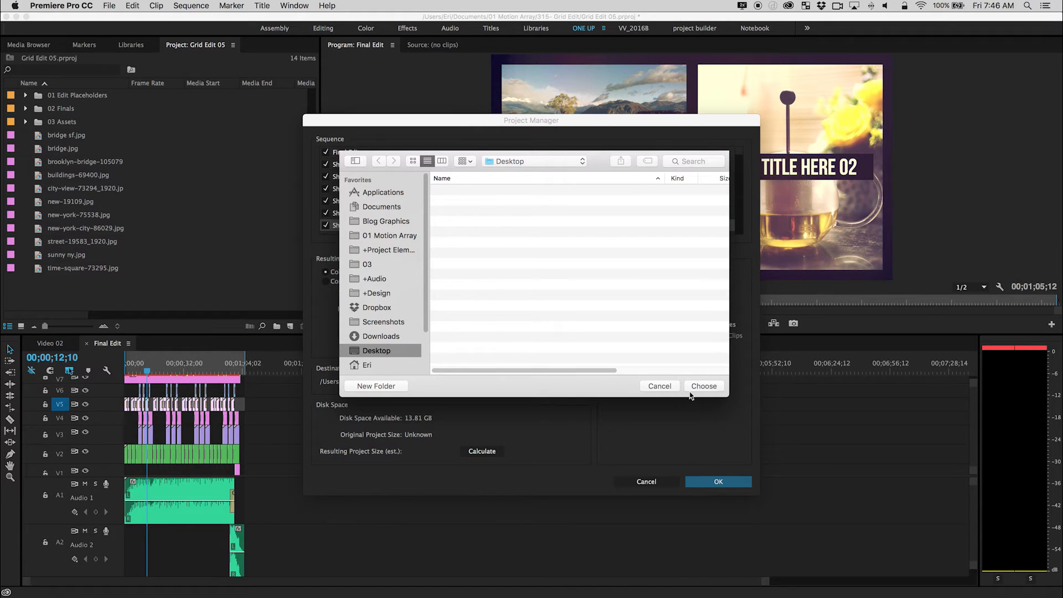
pyautogui.click(703, 386)
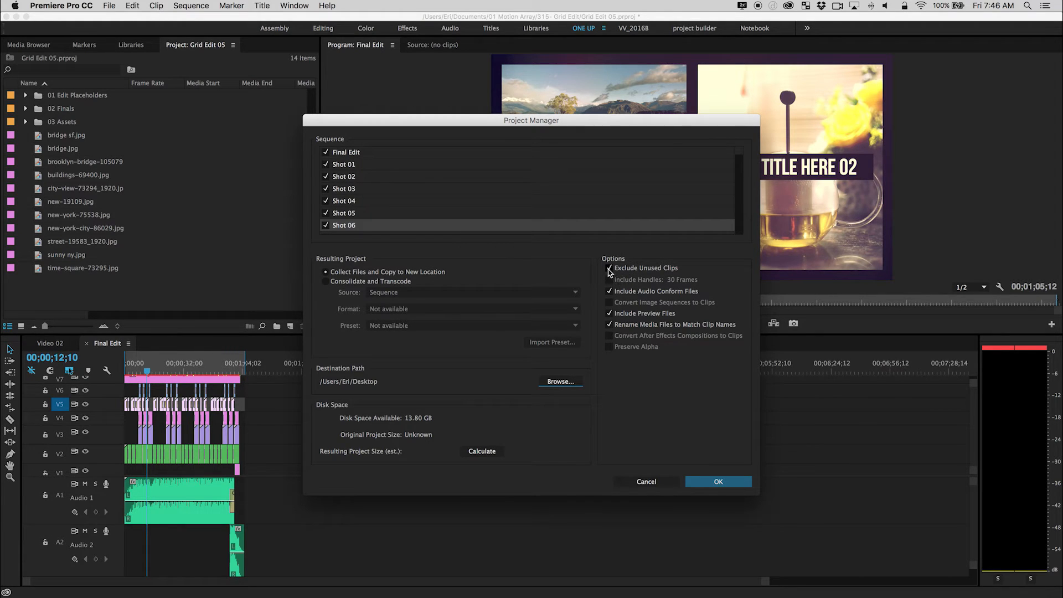
# - Toggle Exclude Unused Clips so only used media is collected to the Desktop
pyautogui.click(608, 267)
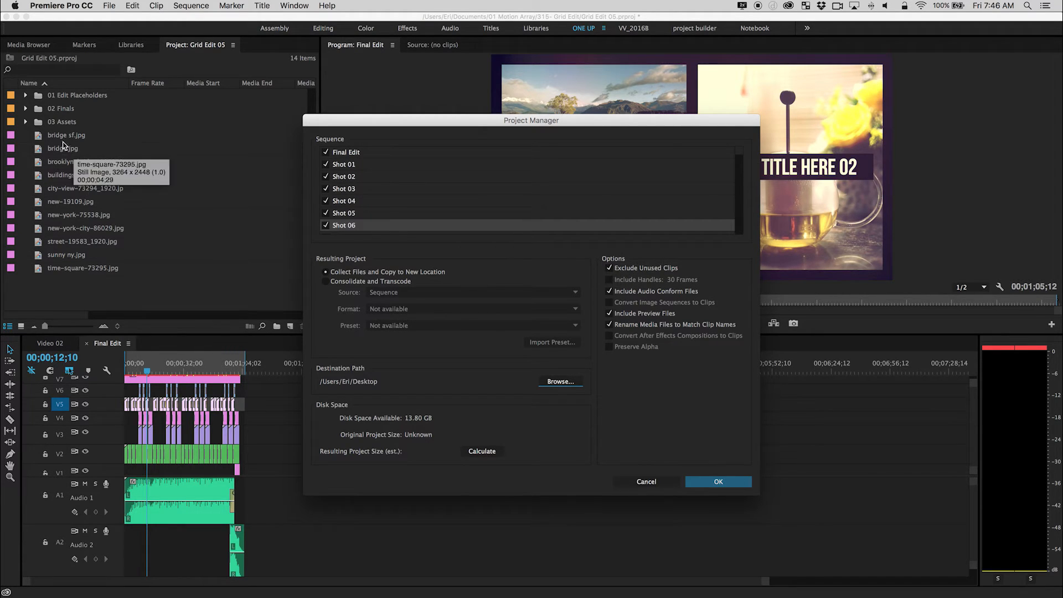
pyautogui.moveTo(178, 287)
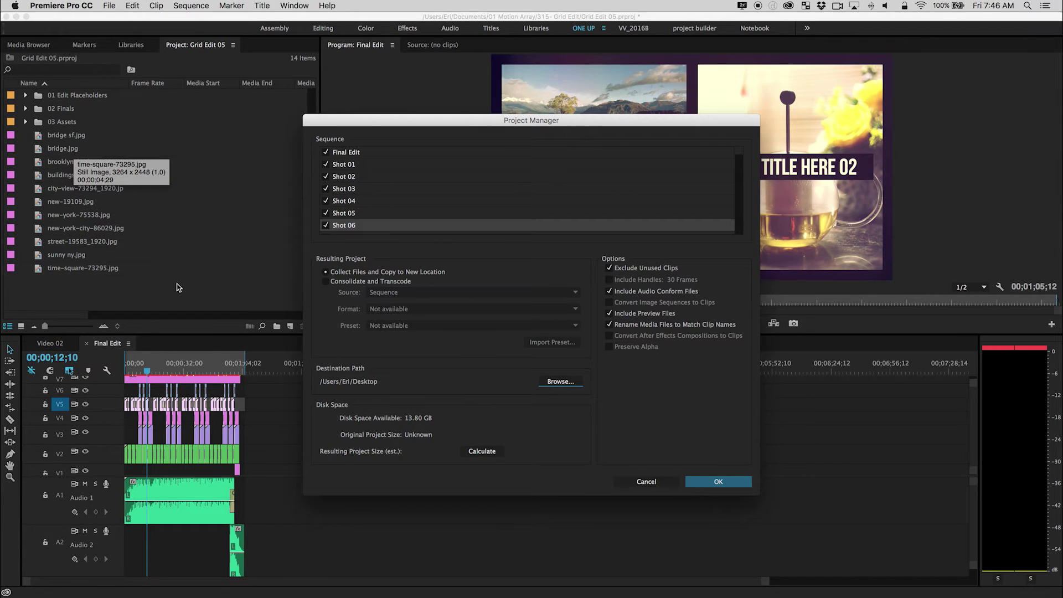
pyautogui.moveTo(215, 424)
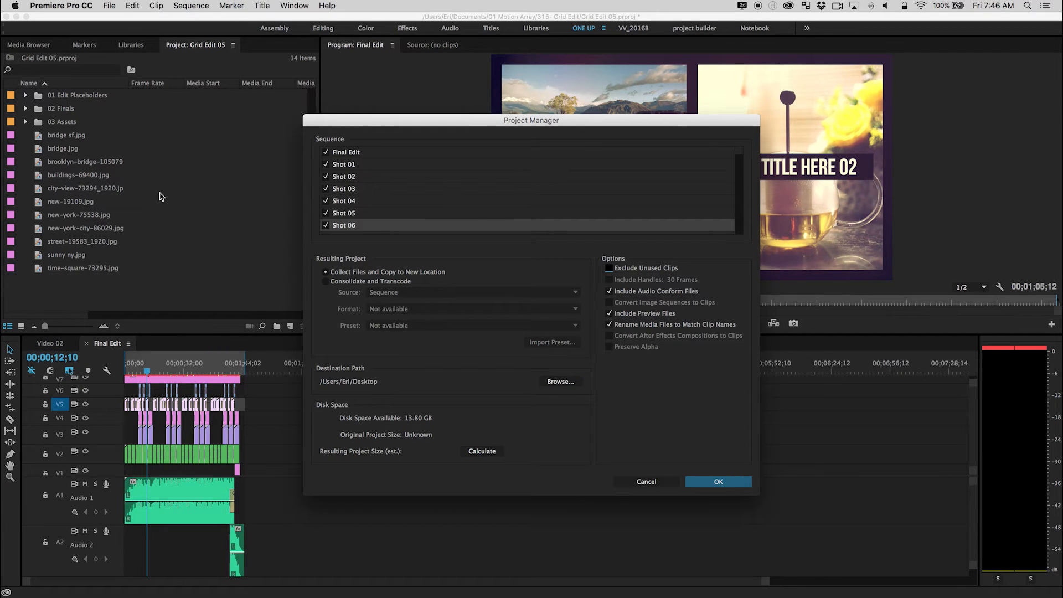
pyautogui.moveTo(207, 305)
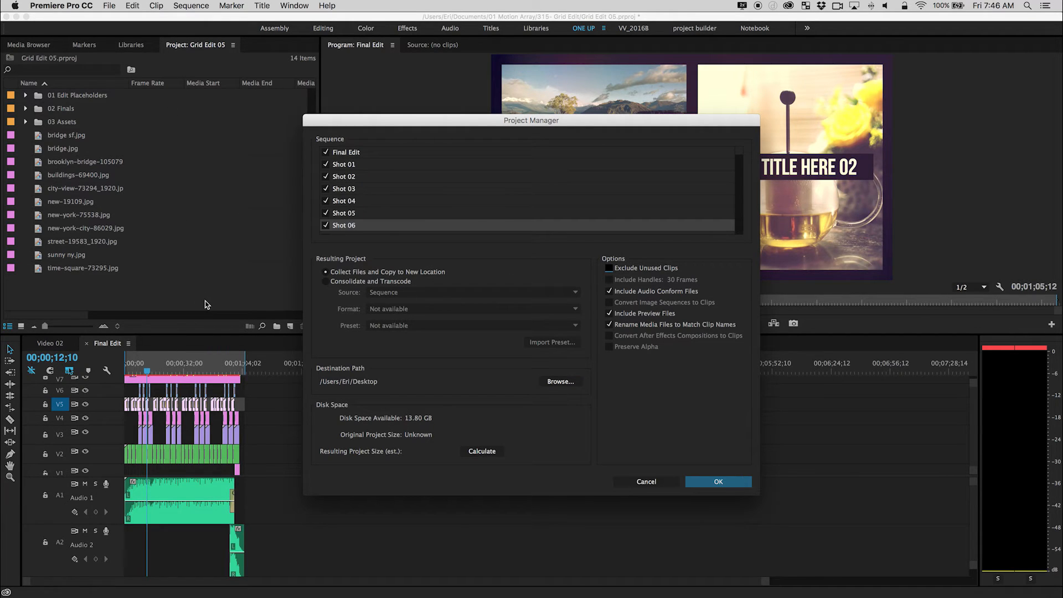
pyautogui.moveTo(216, 301)
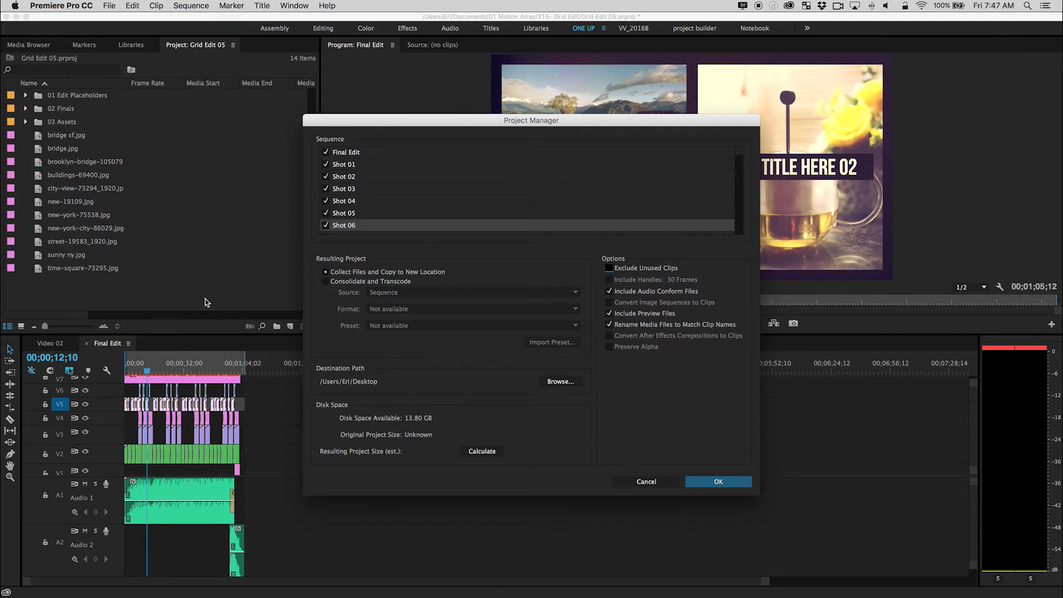
pyautogui.moveTo(169, 283)
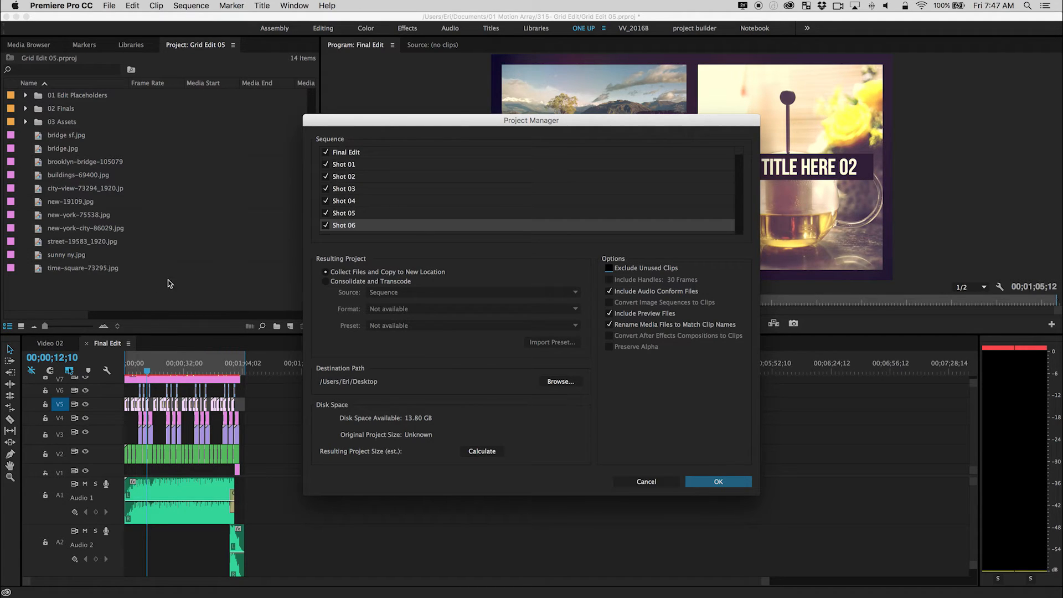
pyautogui.moveTo(185, 278)
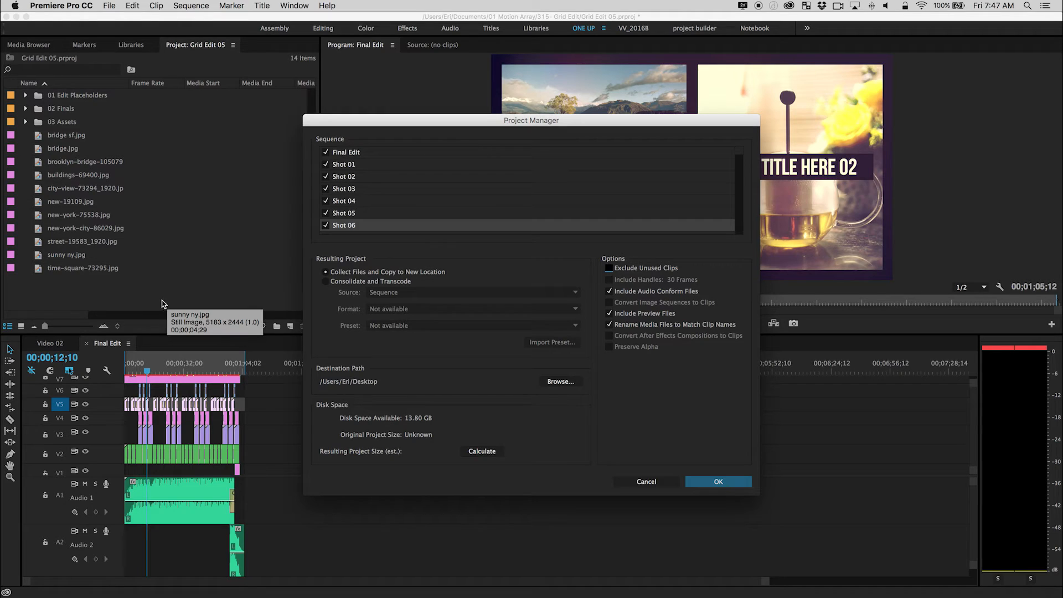
pyautogui.moveTo(369, 468)
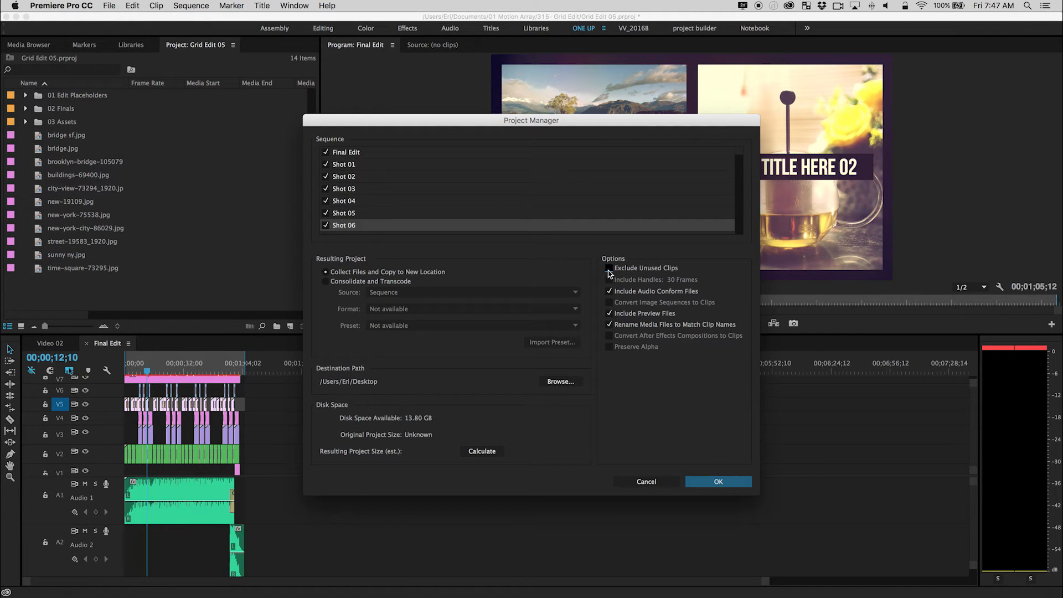
pyautogui.click(609, 268)
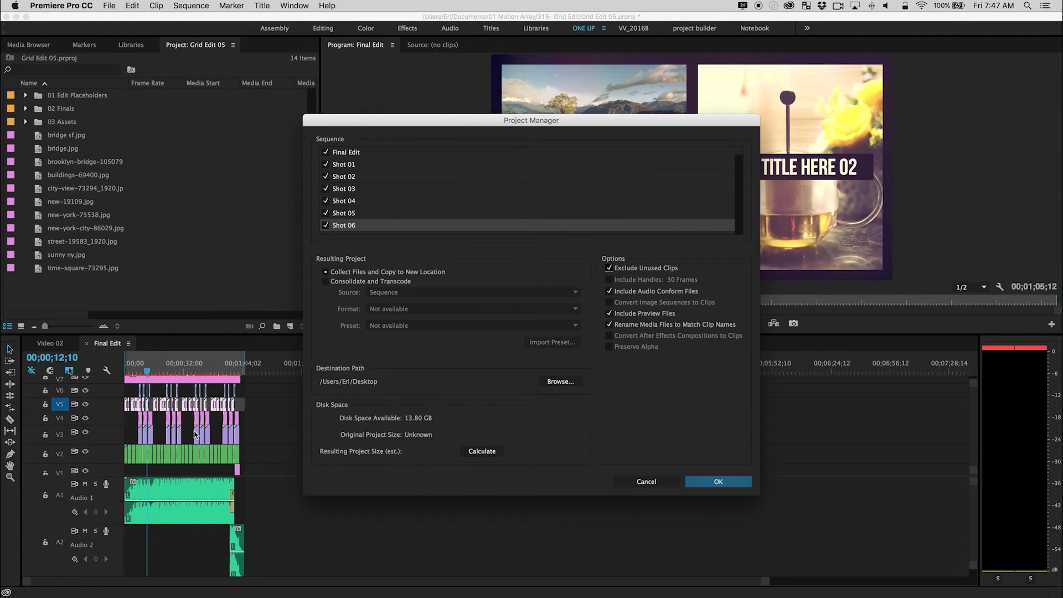
pyautogui.moveTo(439, 381)
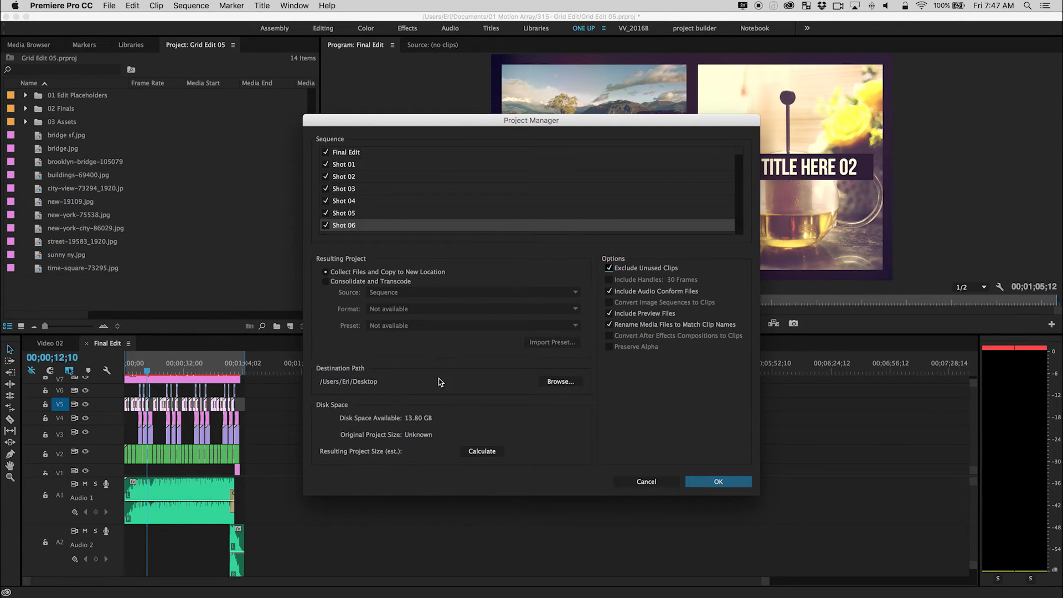
pyautogui.moveTo(667, 299)
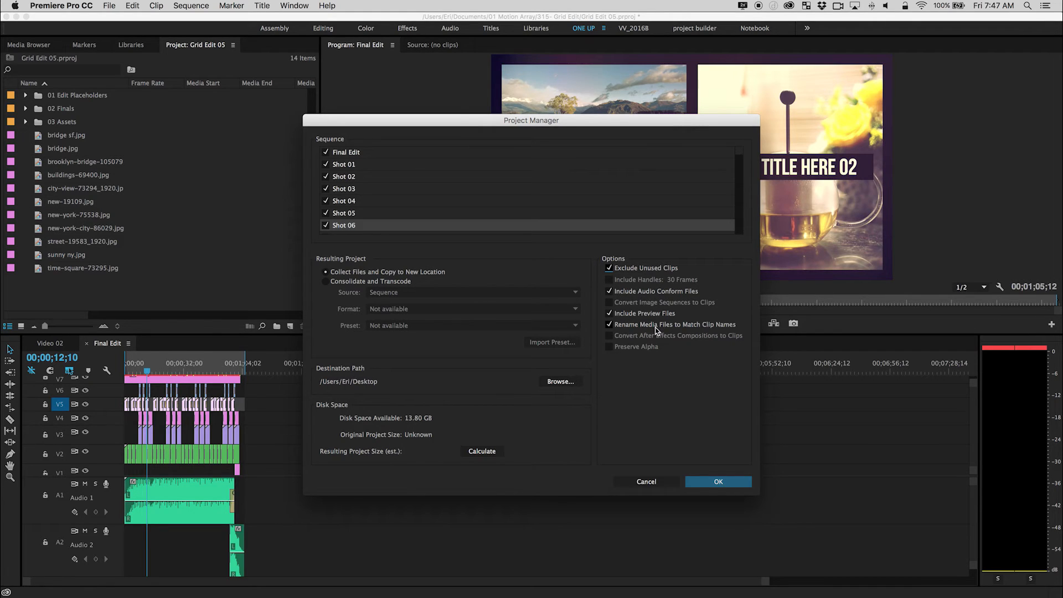
pyautogui.moveTo(642, 333)
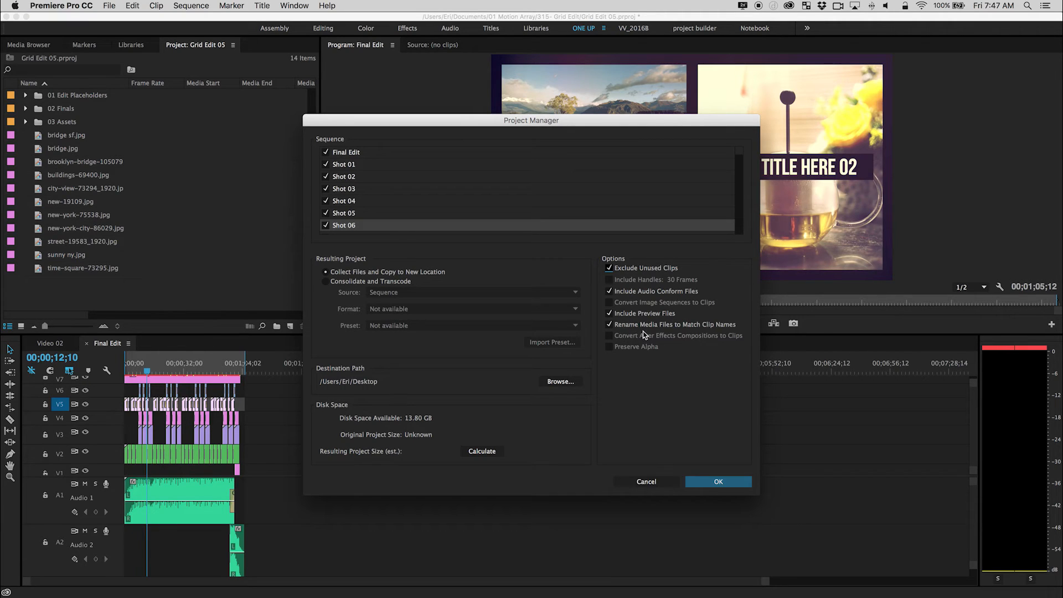
pyautogui.moveTo(721, 332)
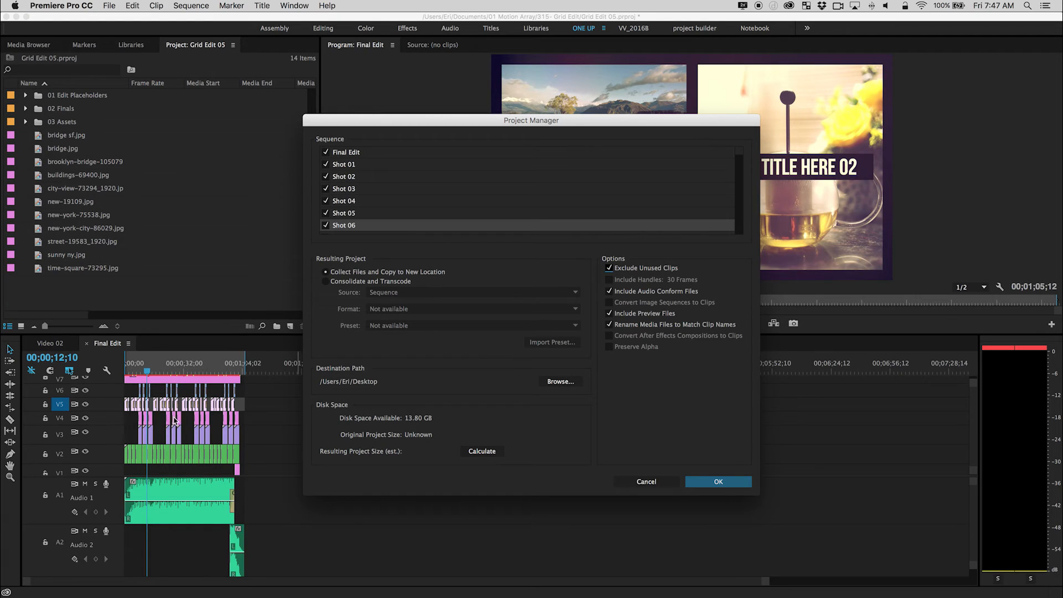
pyautogui.moveTo(227, 456)
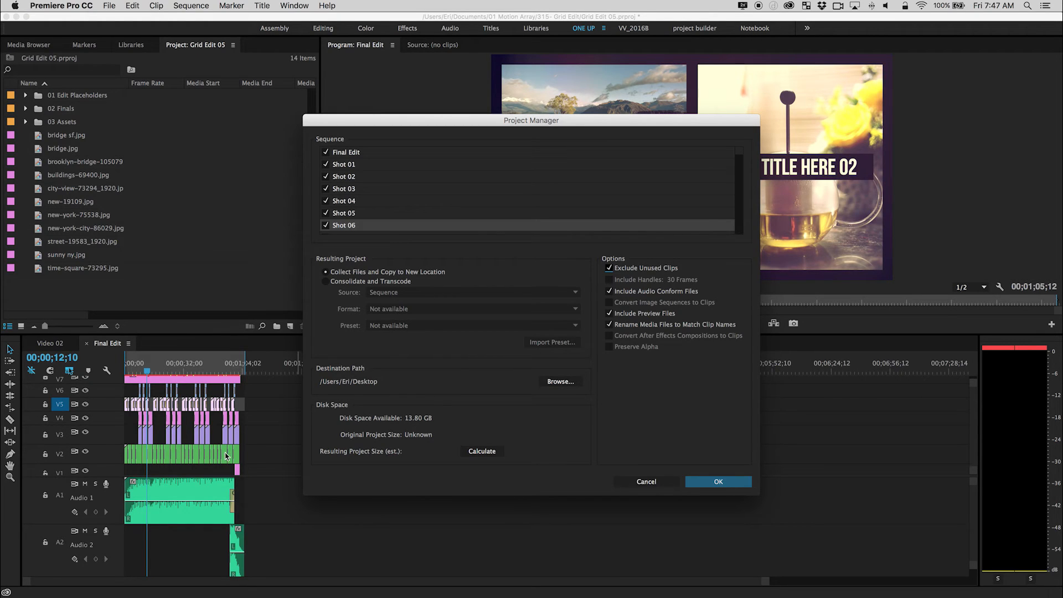
pyautogui.moveTo(425, 394)
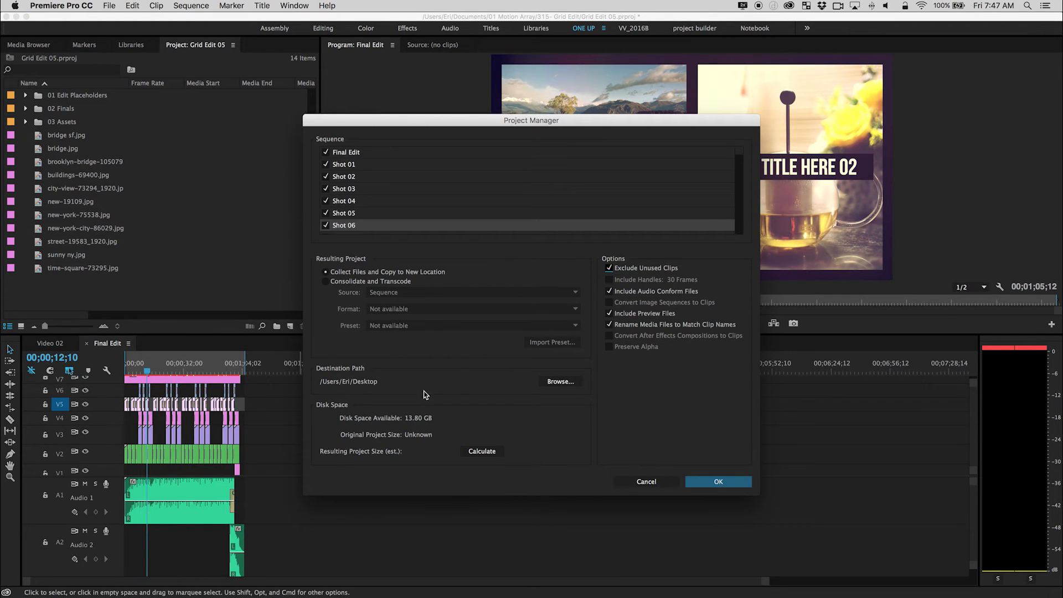
pyautogui.moveTo(508, 375)
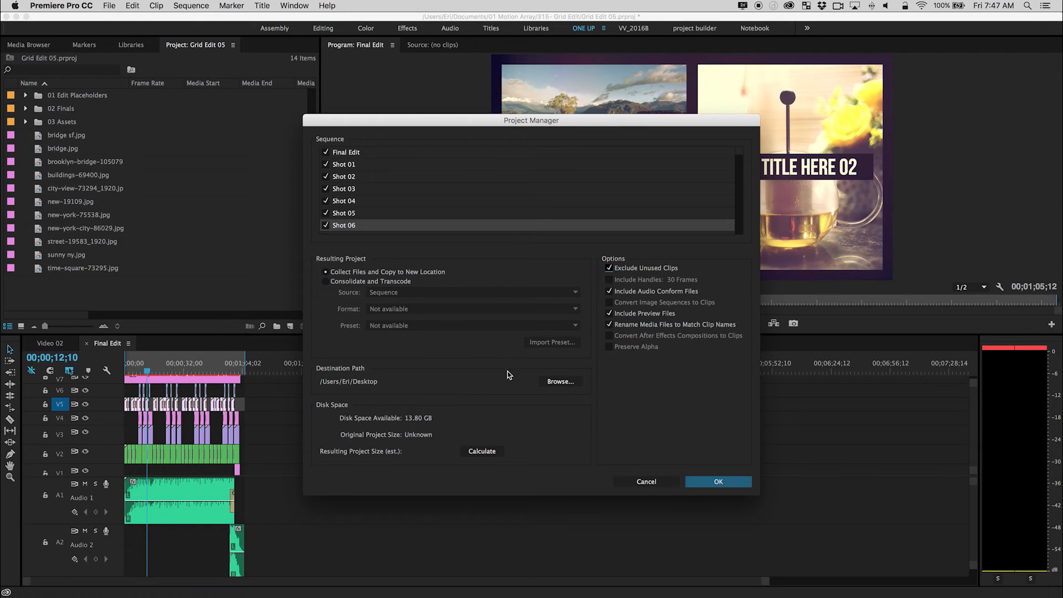
pyautogui.moveTo(398, 381)
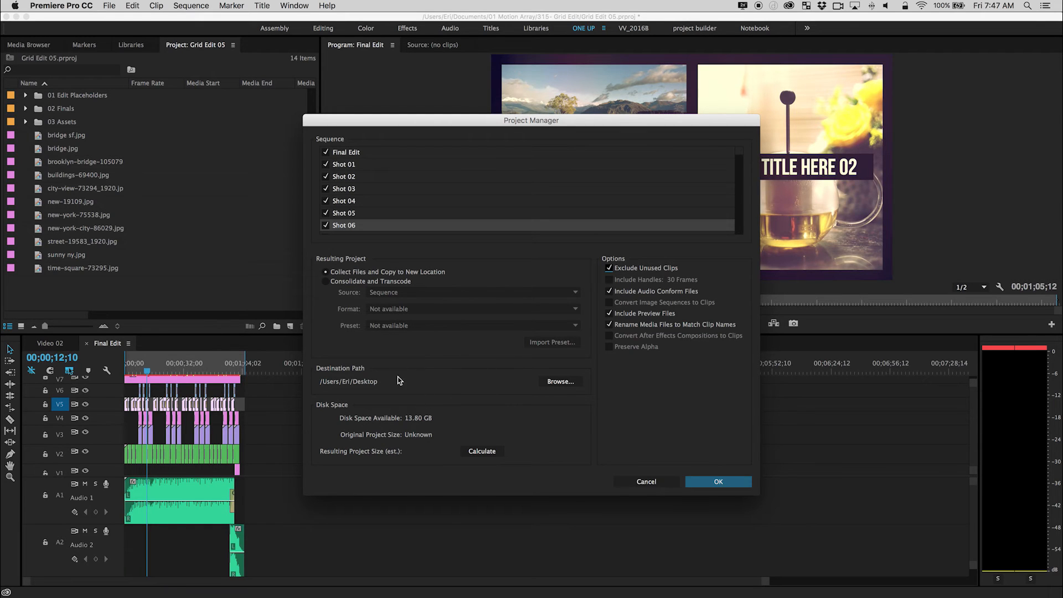
pyautogui.moveTo(663, 431)
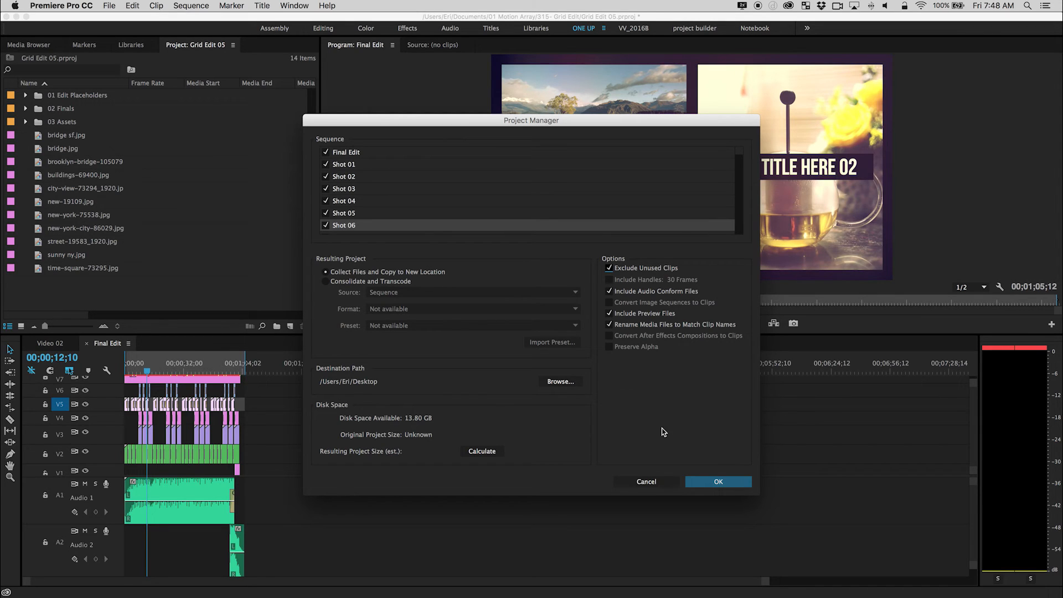
# - Confirm the archive and agree to save, creating the Copied_Grid Edit 05 desktop folder
pyautogui.click(717, 480)
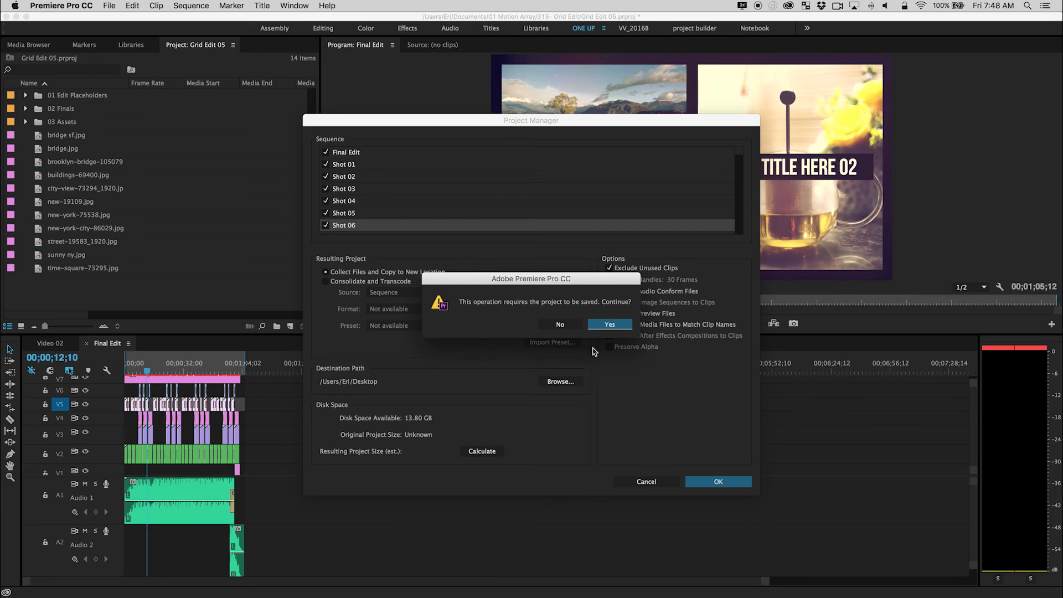
pyautogui.click(608, 323)
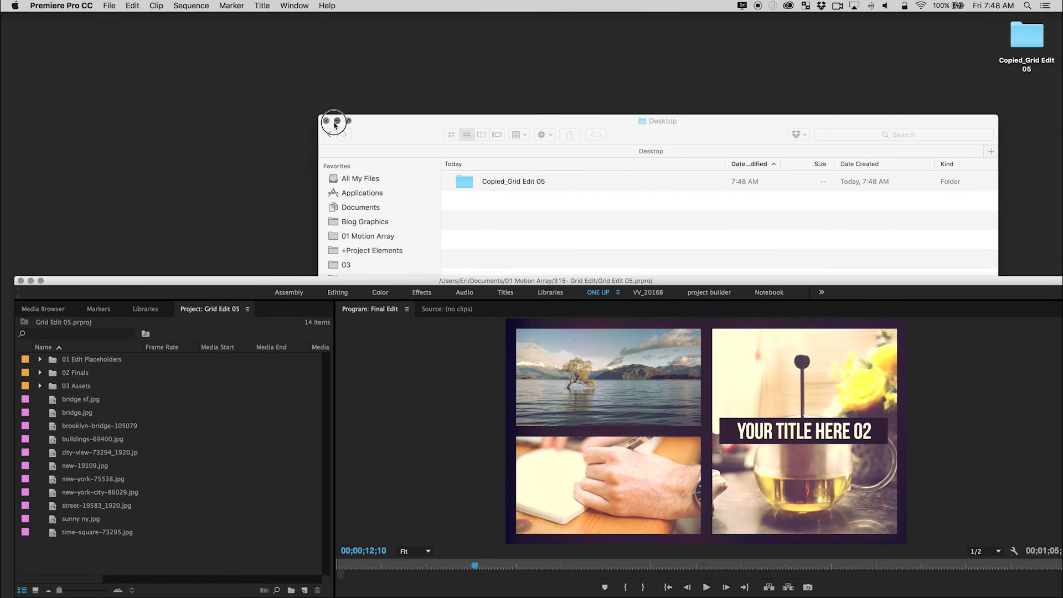
# - Browse into the Copied_Grid Edit 05 folder and open the copied Grid Edit 05 project
pyautogui.click(324, 121)
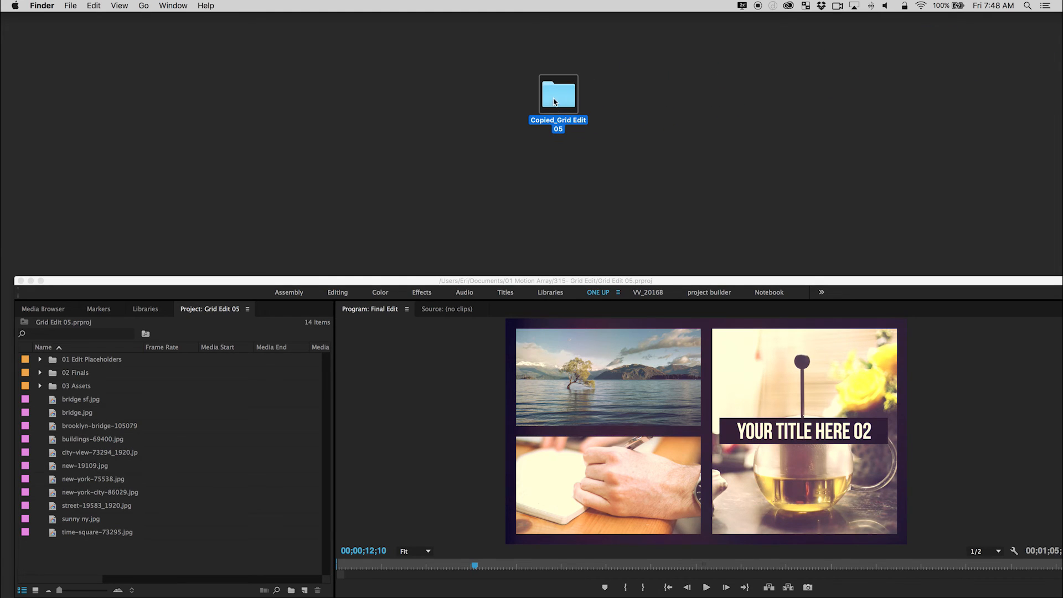
pyautogui.doubleClick(558, 94)
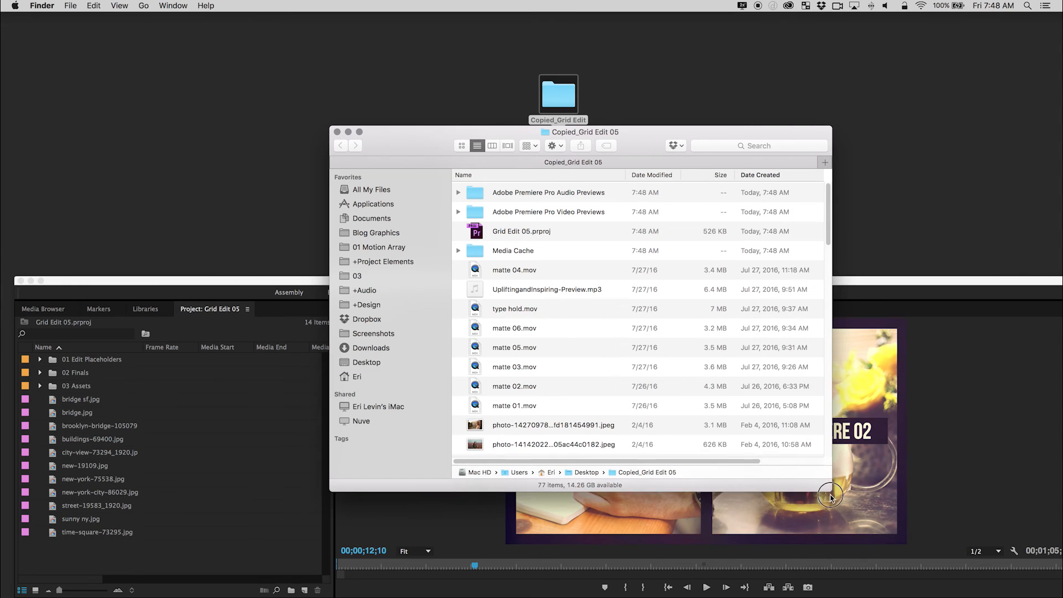
pyautogui.click(520, 231)
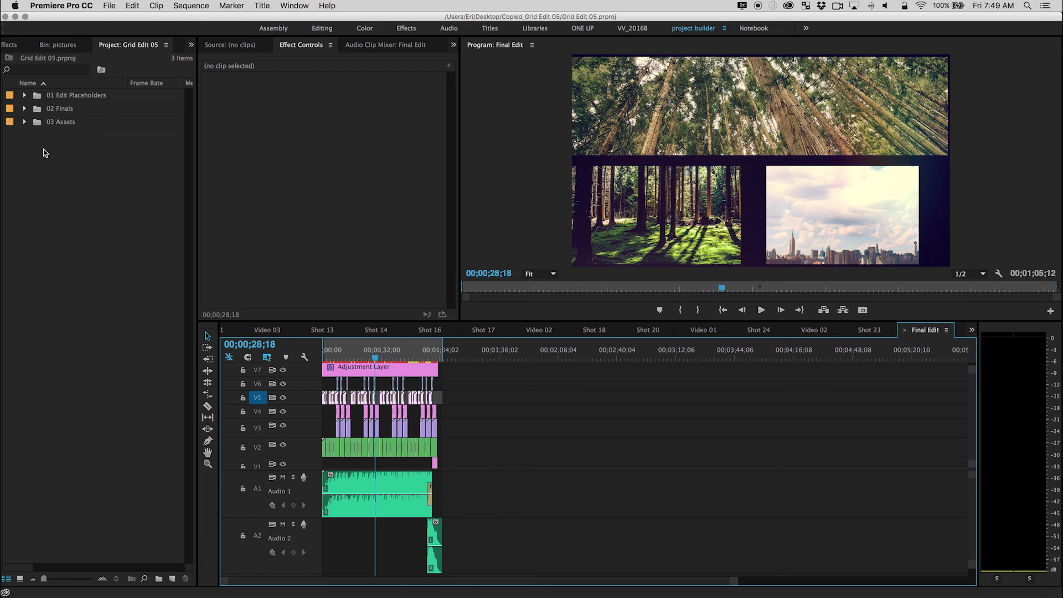
pyautogui.moveTo(51, 170)
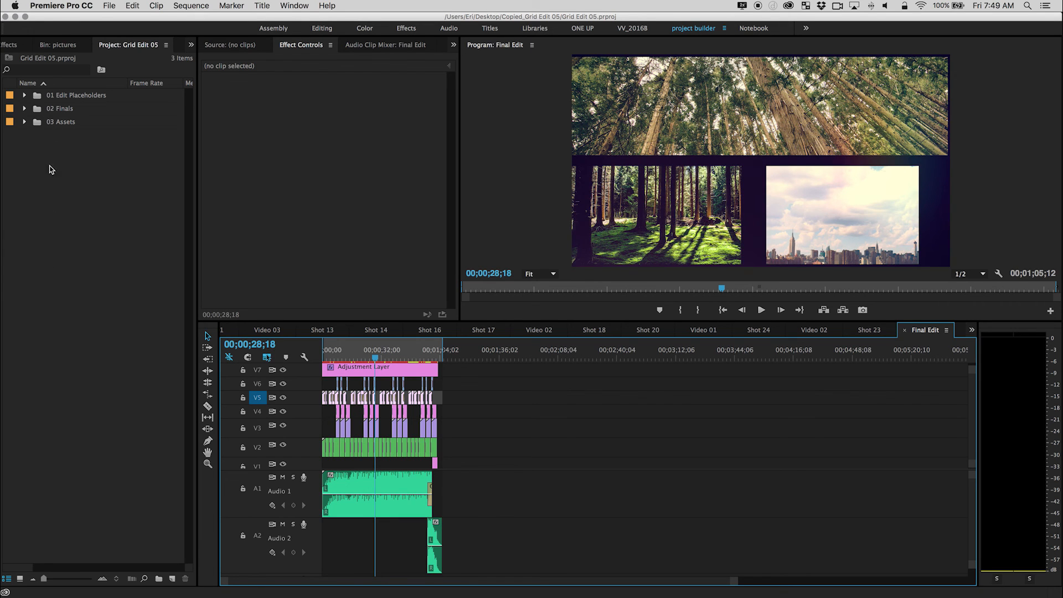
pyautogui.moveTo(54, 307)
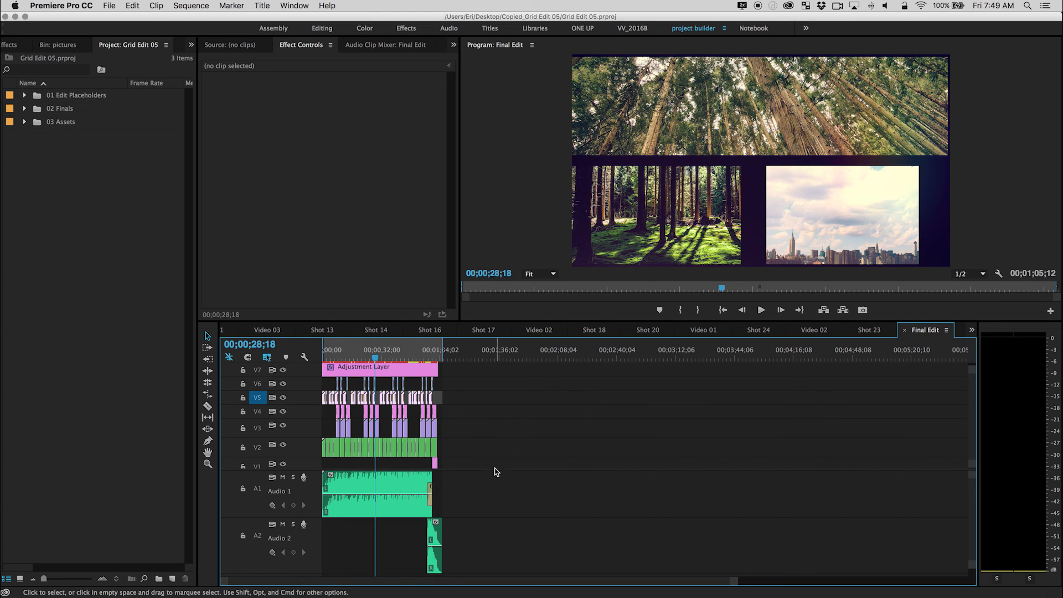
pyautogui.moveTo(510, 540)
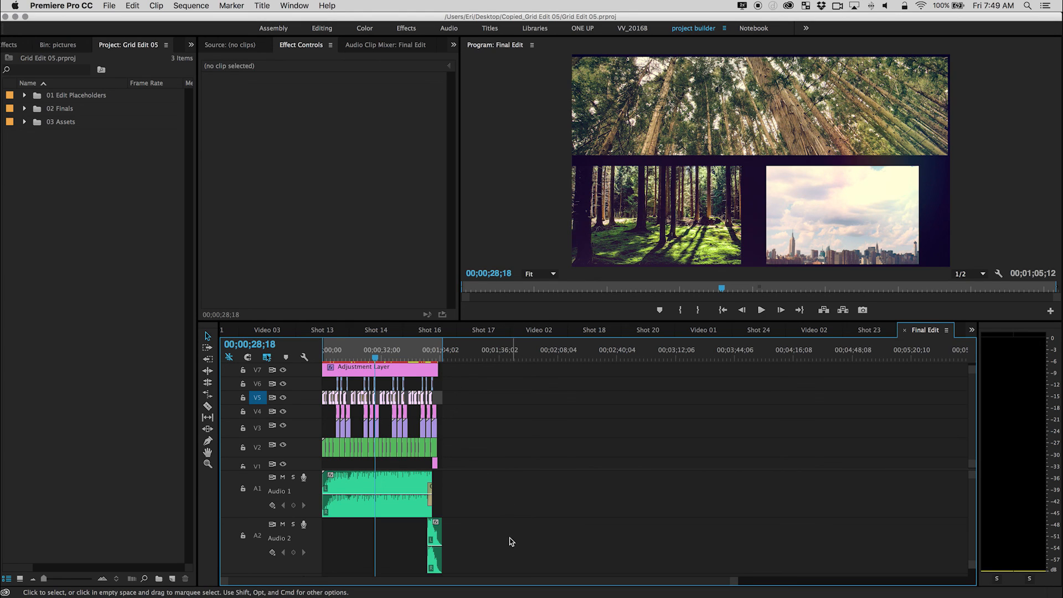
pyautogui.moveTo(502, 556)
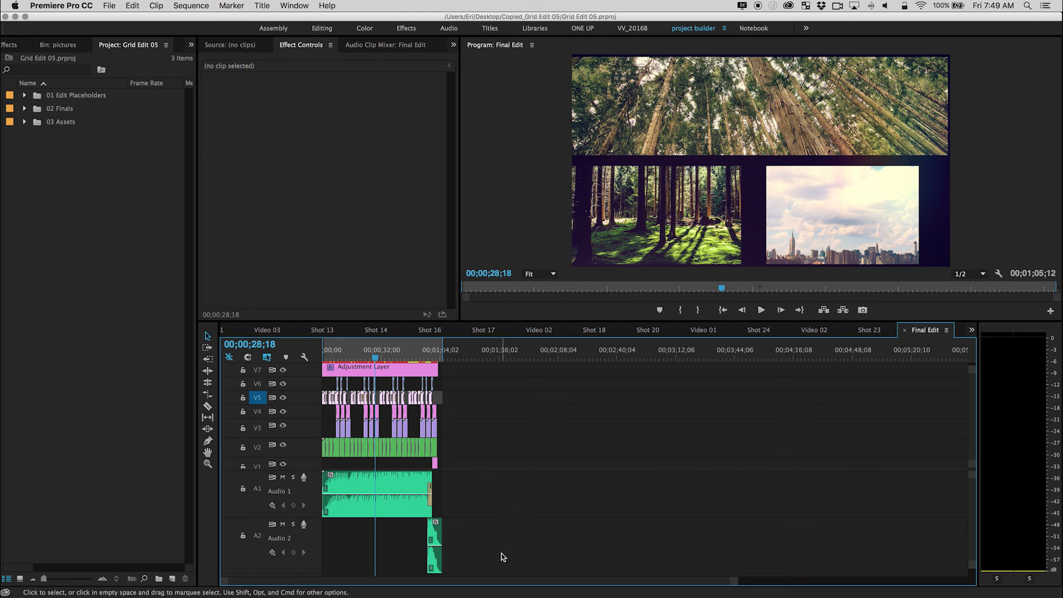
pyautogui.moveTo(532, 551)
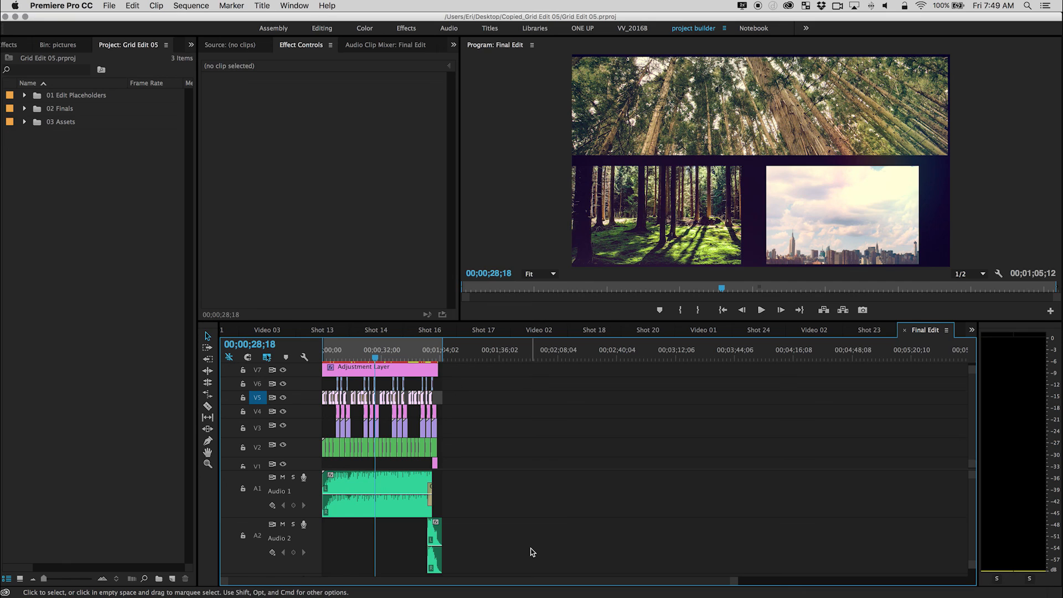
pyautogui.moveTo(537, 555)
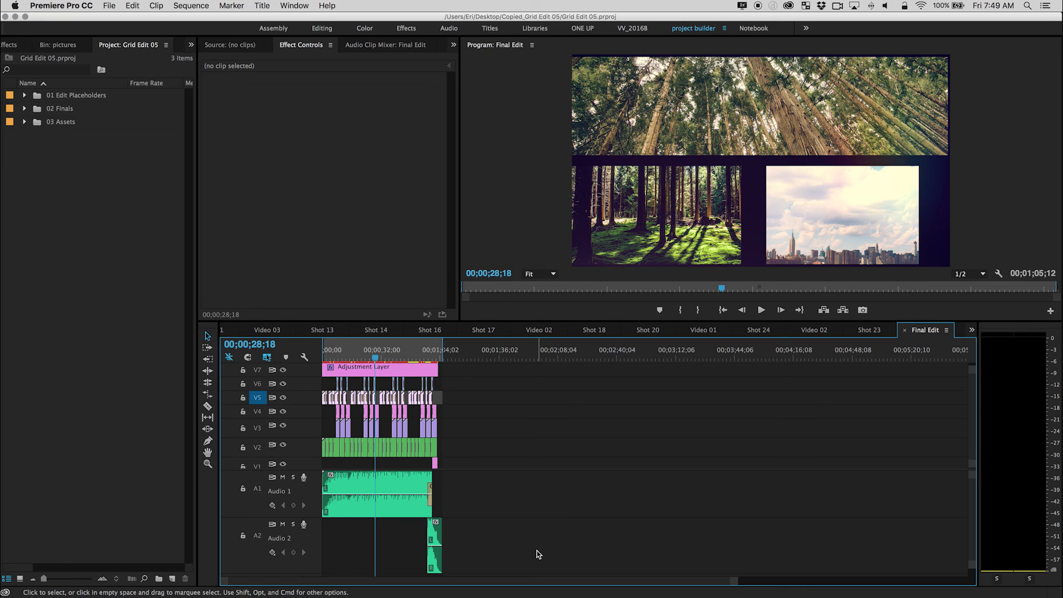
pyautogui.moveTo(543, 560)
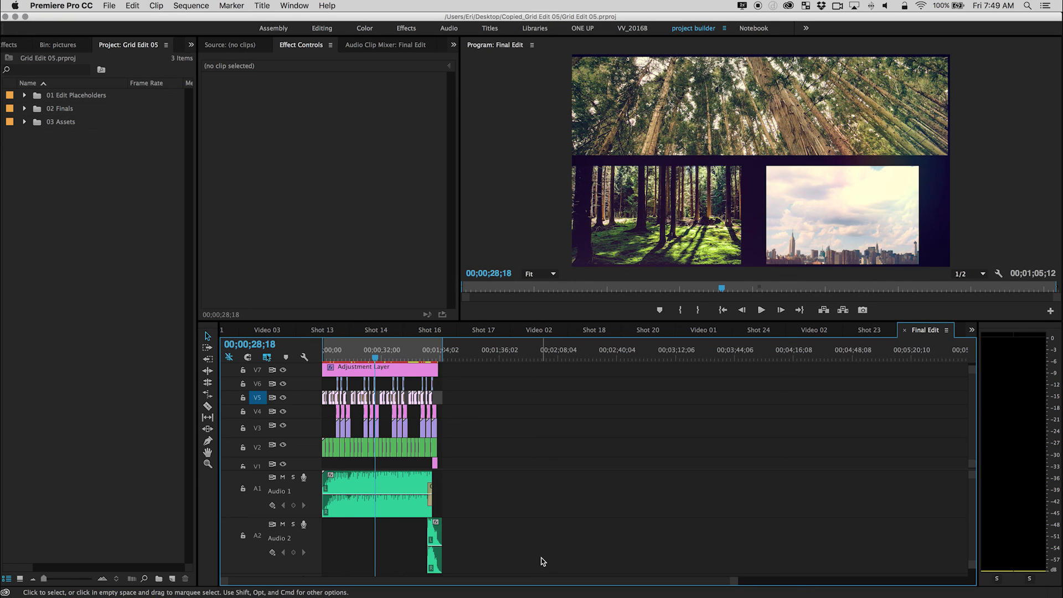